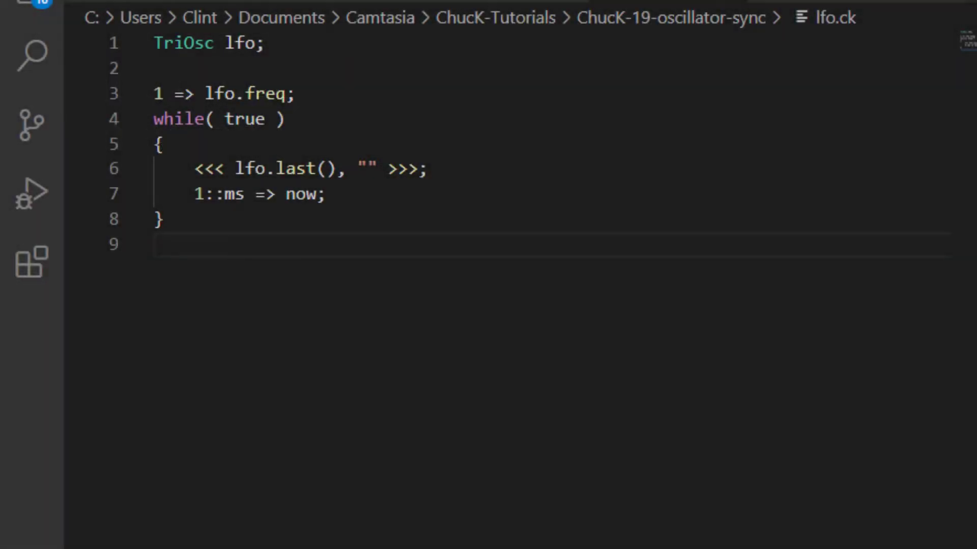
Step: Route the triangle LFO to blackhole so it runs silently, fixing the semicolon
text(=> blackhole;)
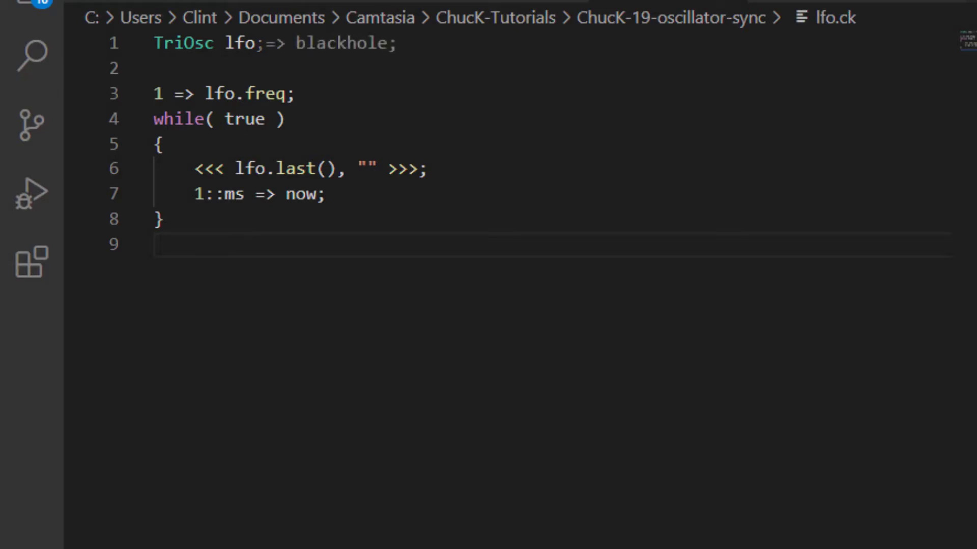
key(Backspace)
text(oscFreq + (oscFreq * lfo.last() / 40) => osc.freq;)
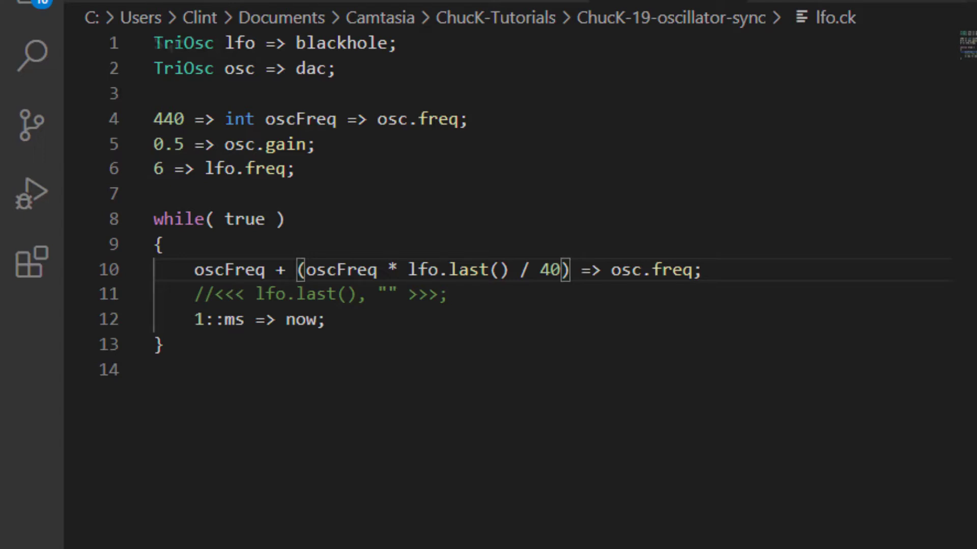
text(SqrOsc)
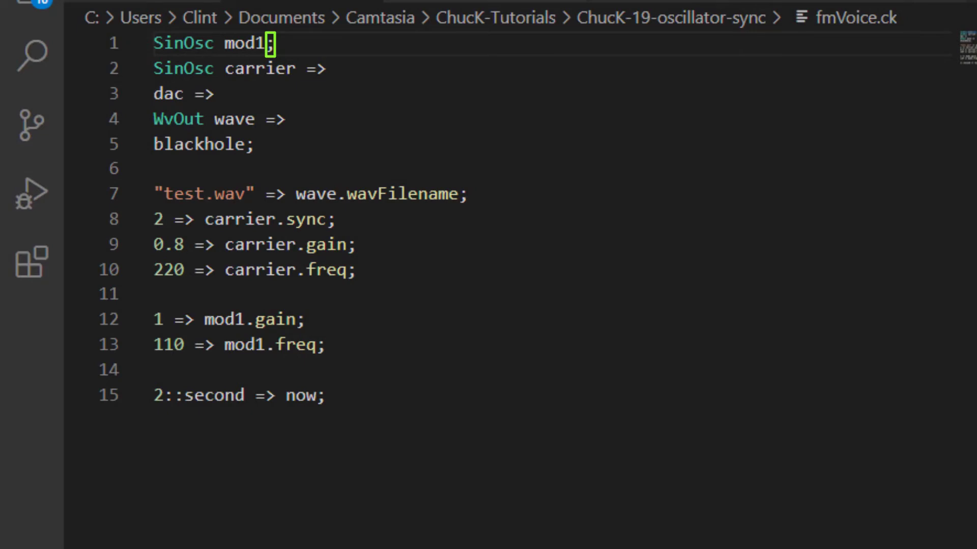
click(271, 44)
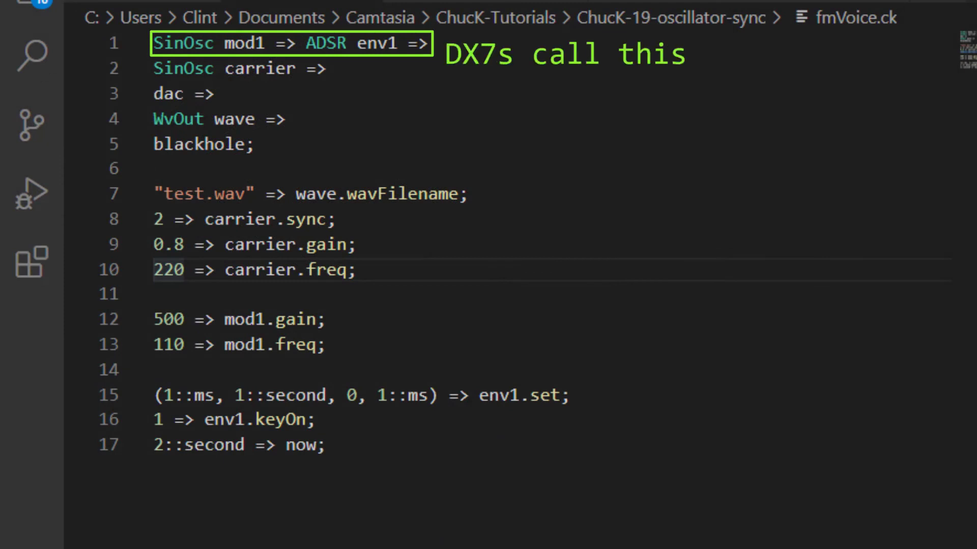
Step: Note the modulator as an "operator" and set mod1's frequency to 210 with a 2-second env1 decay
text(an "operator.")
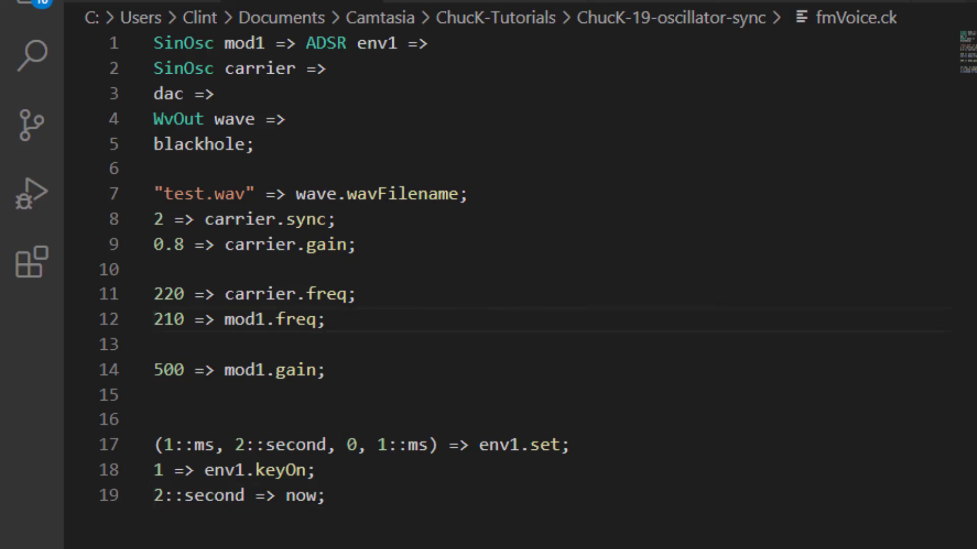
click(174, 320)
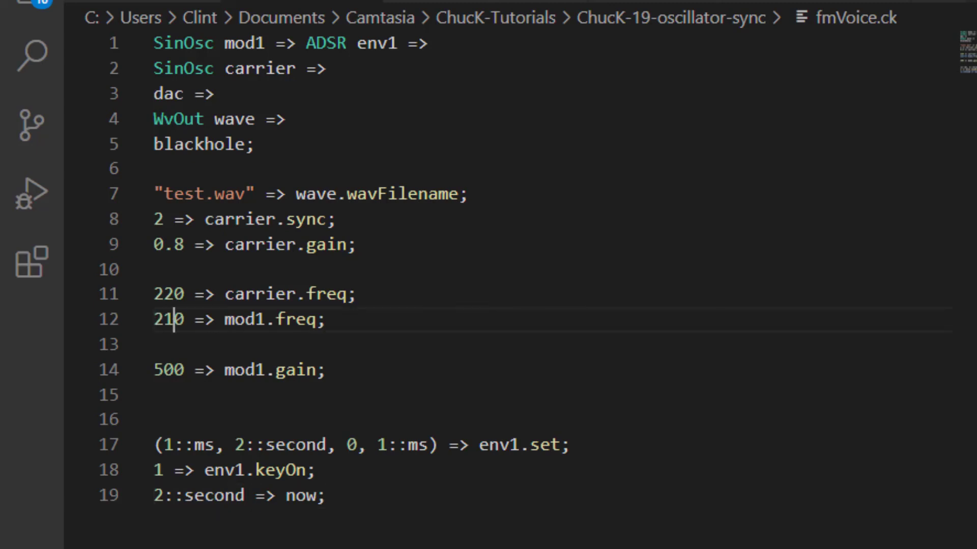